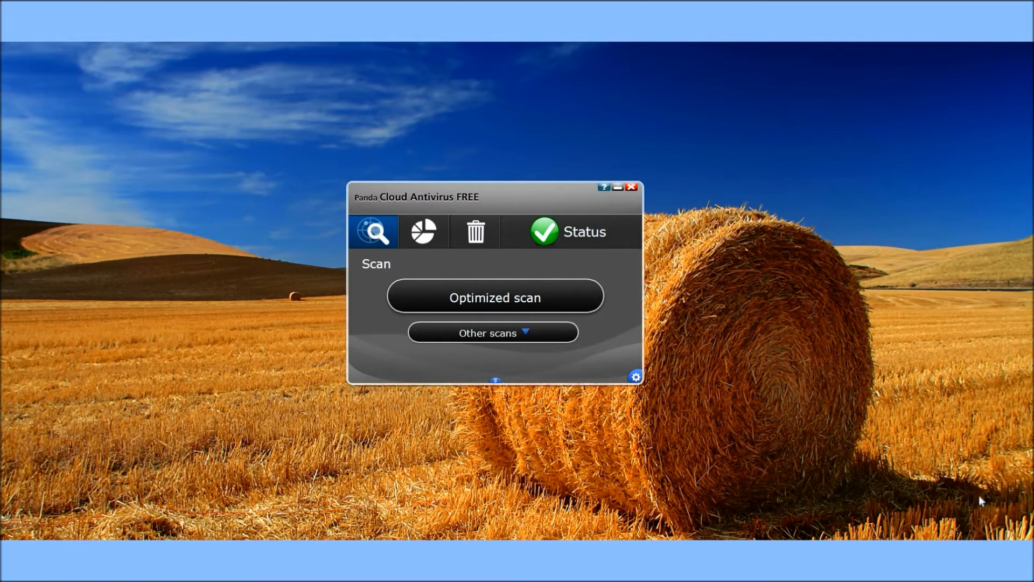
# - Reveal the Other scans list offering 'Scan all My computer' and 'Scan other items...'
pyautogui.click(494, 333)
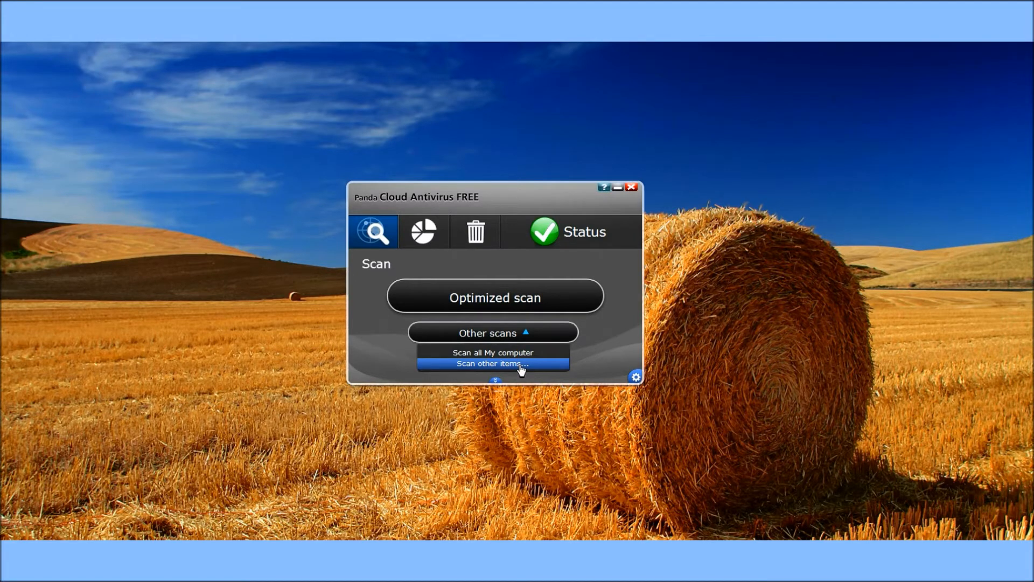
pyautogui.moveTo(635, 376)
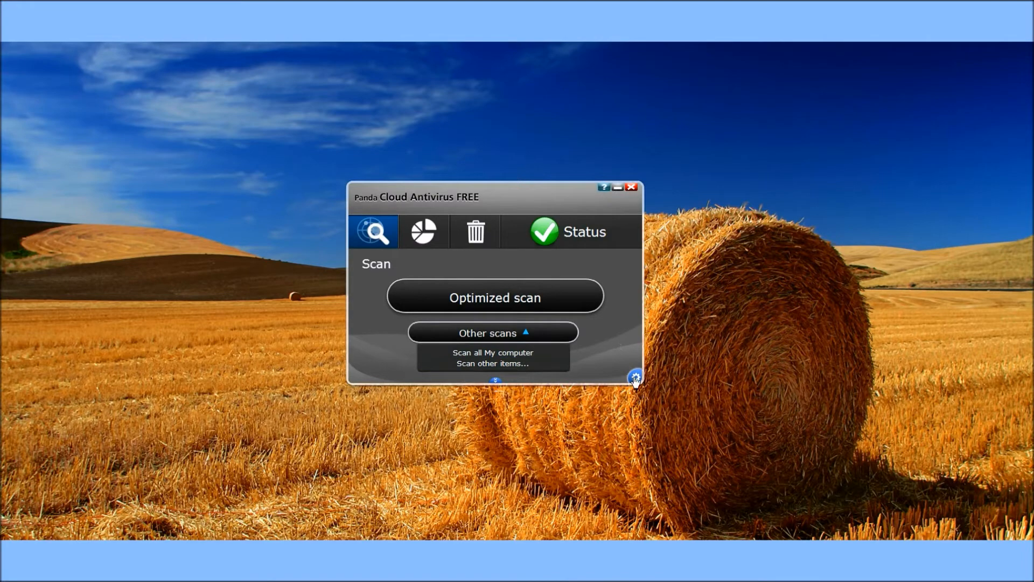
pyautogui.click(635, 376)
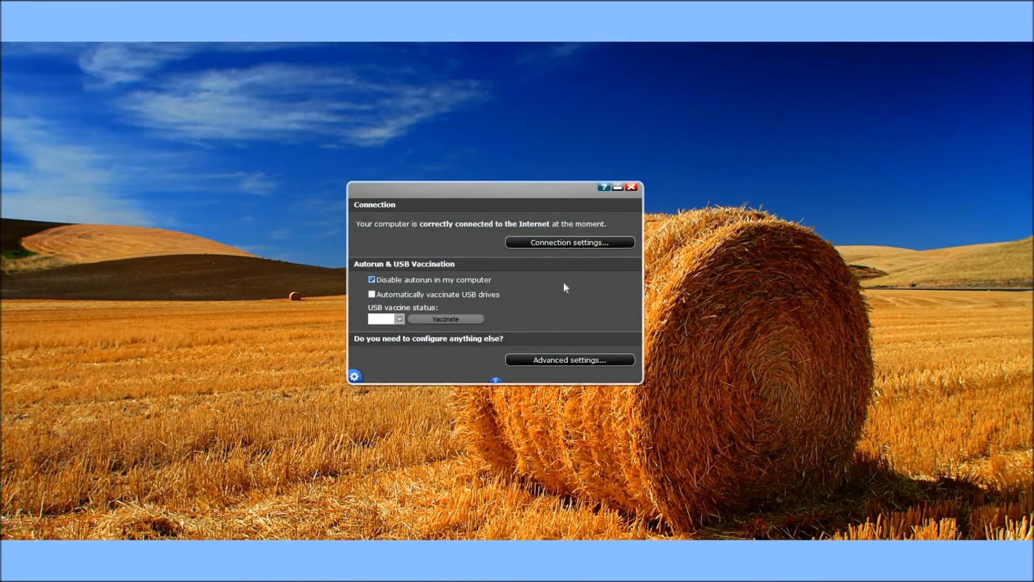
pyautogui.moveTo(398, 362)
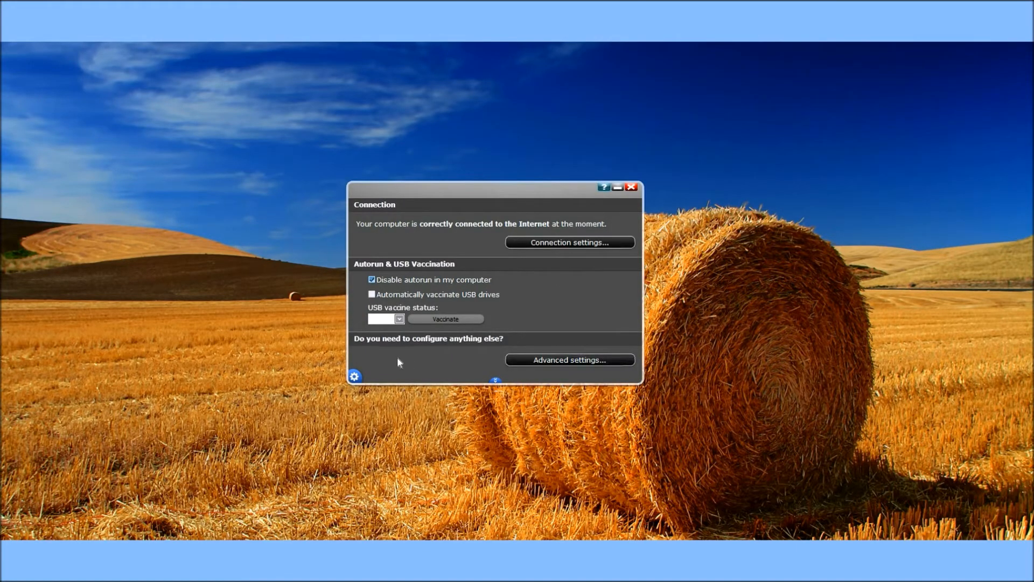
pyautogui.moveTo(401, 357)
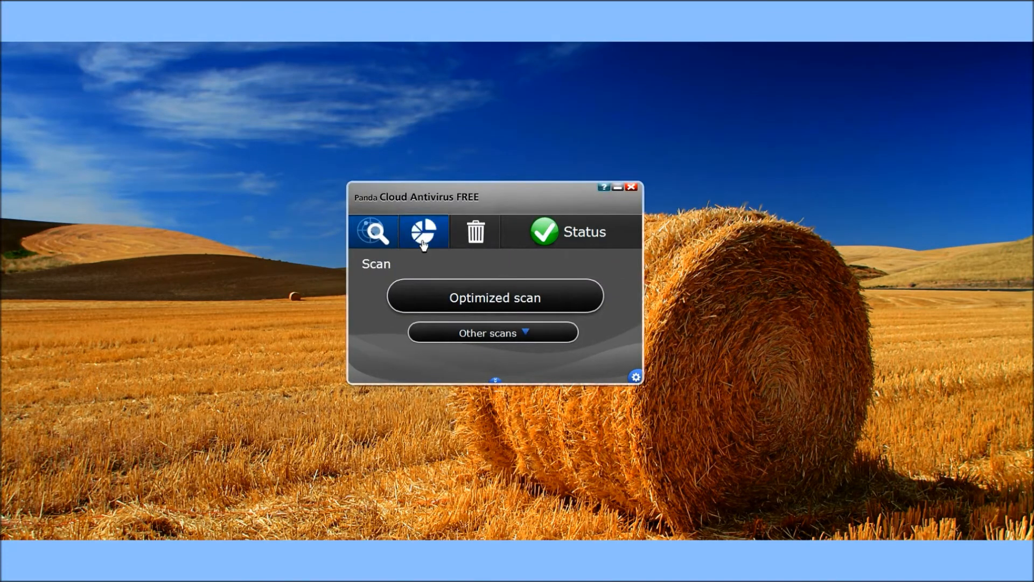
# - View the Report page's threat pie chart with the Show period kept at 'All'
pyautogui.click(424, 231)
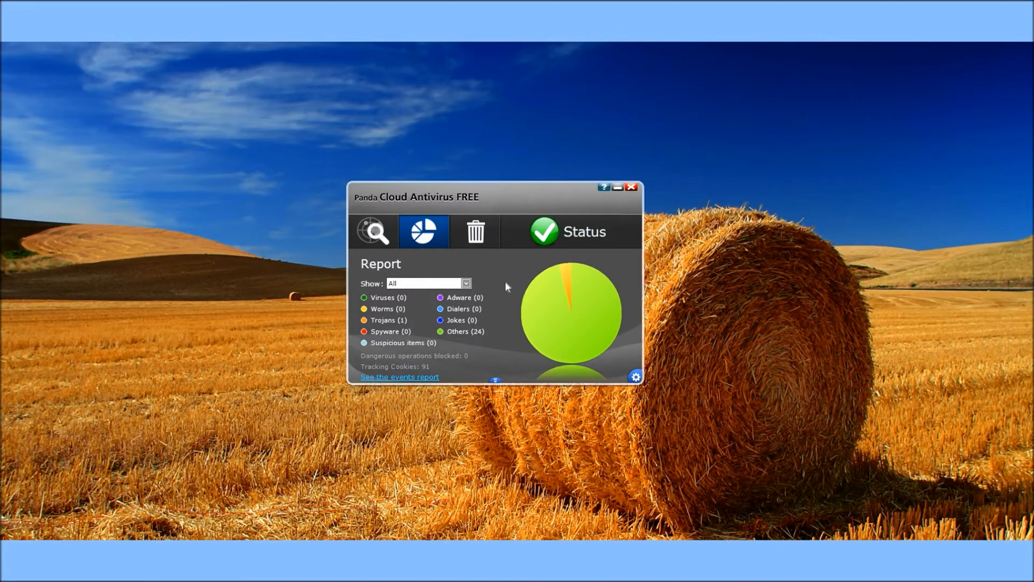
pyautogui.moveTo(458, 287)
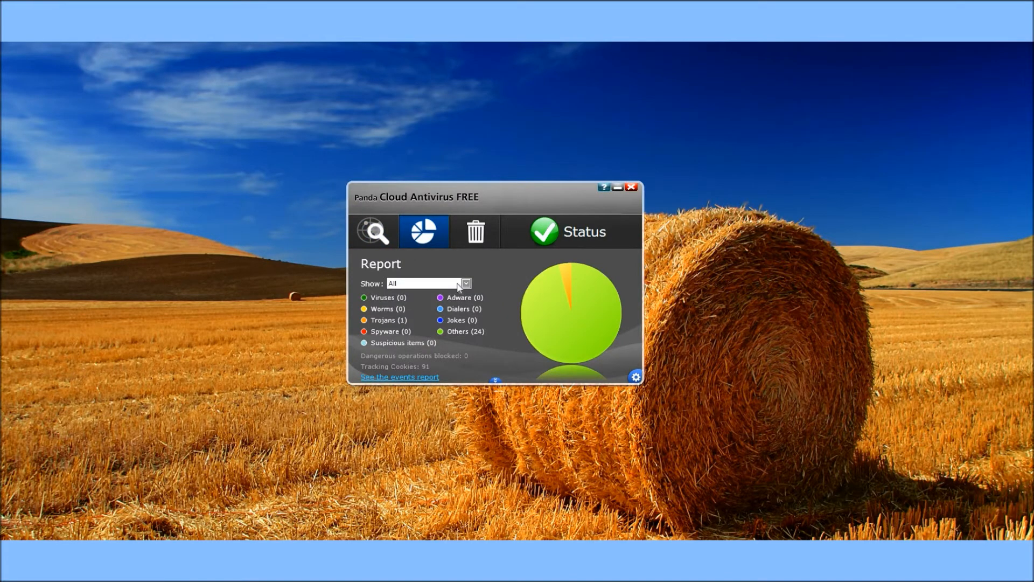
pyautogui.click(465, 283)
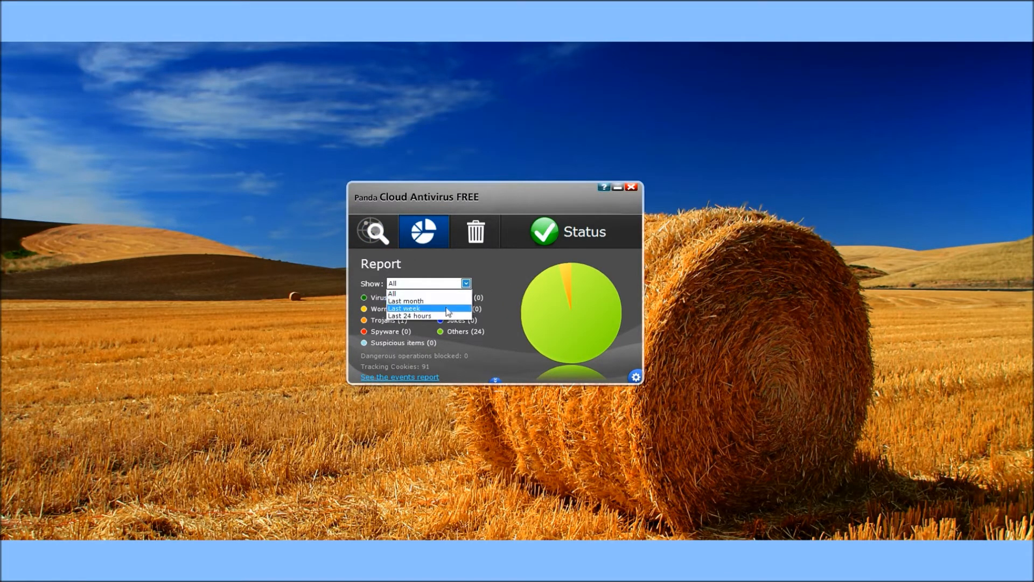
pyautogui.click(392, 294)
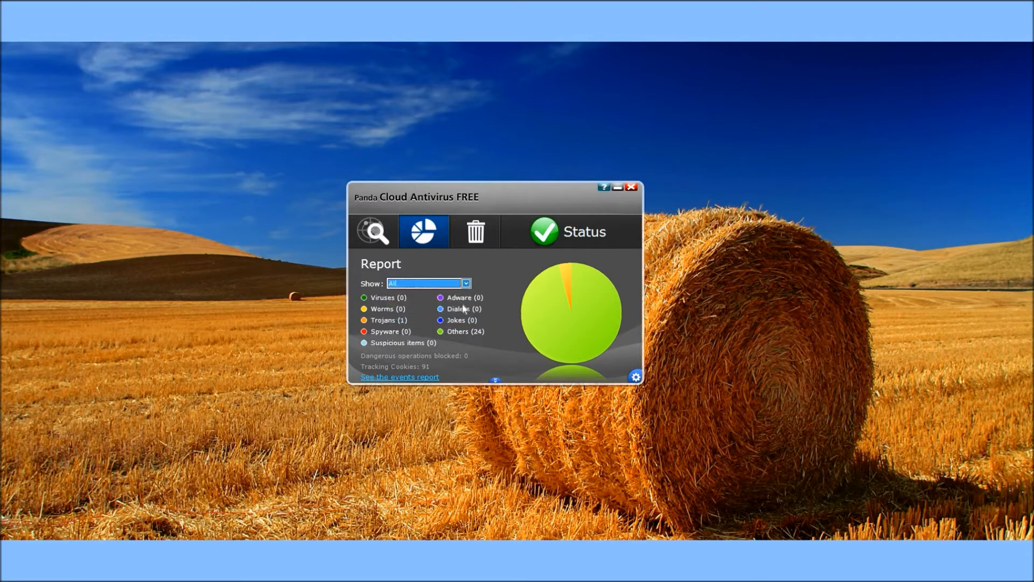
pyautogui.moveTo(411, 350)
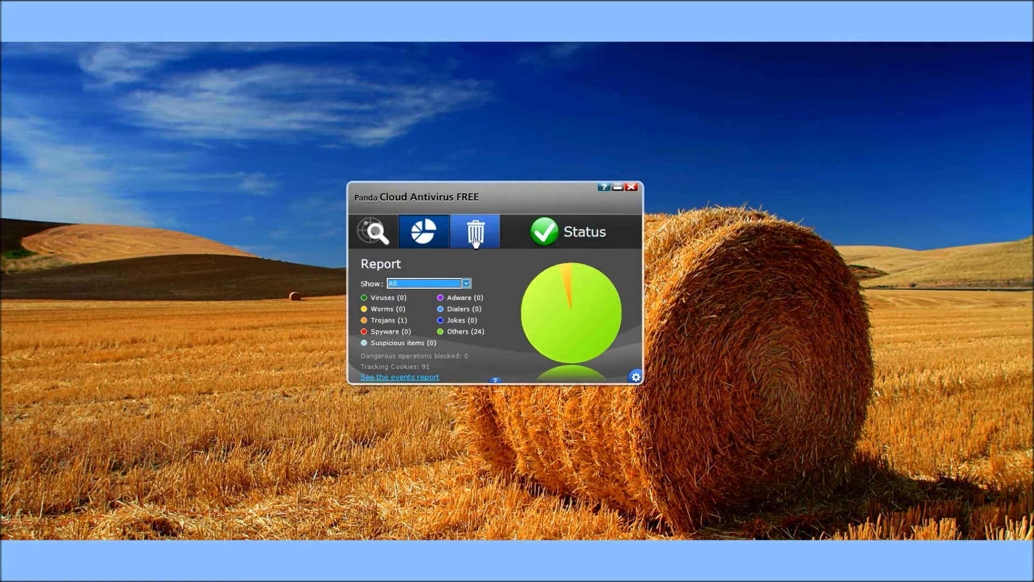
# - View the Recycle bin page reporting 24 neutralized files held there
pyautogui.click(474, 231)
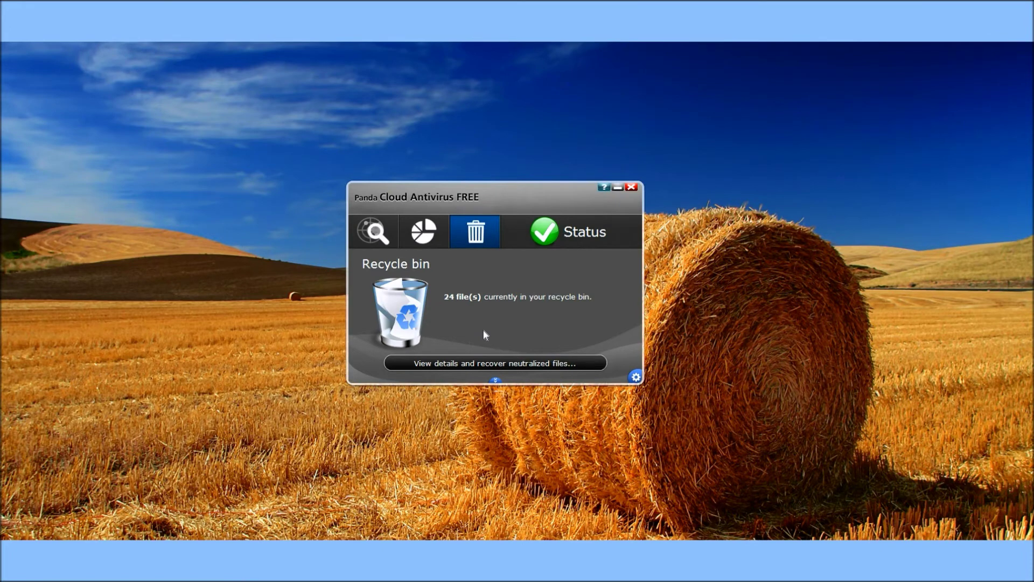
pyautogui.moveTo(583, 232)
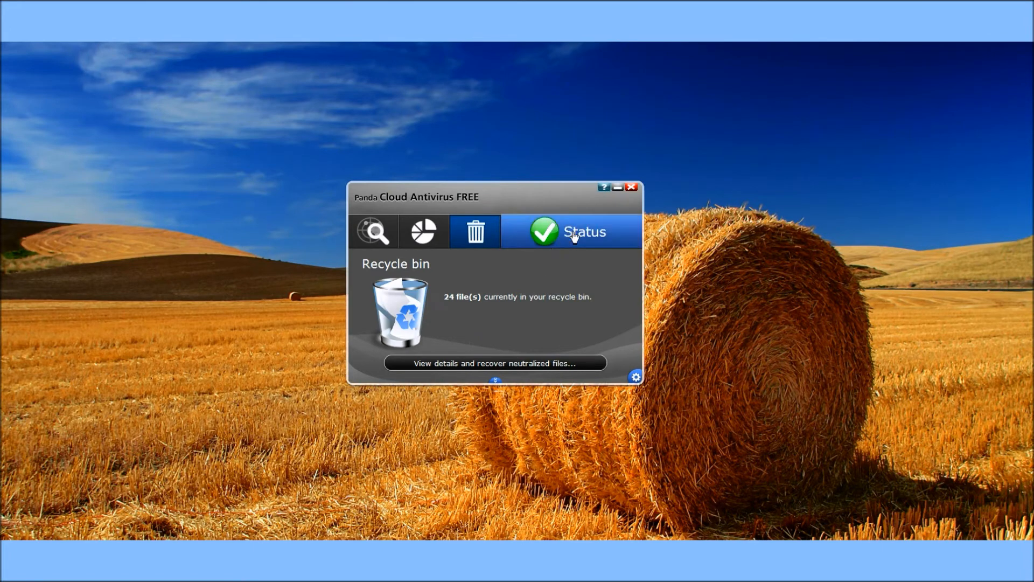
# - View the Status page reporting OK with no security problems
pyautogui.click(570, 232)
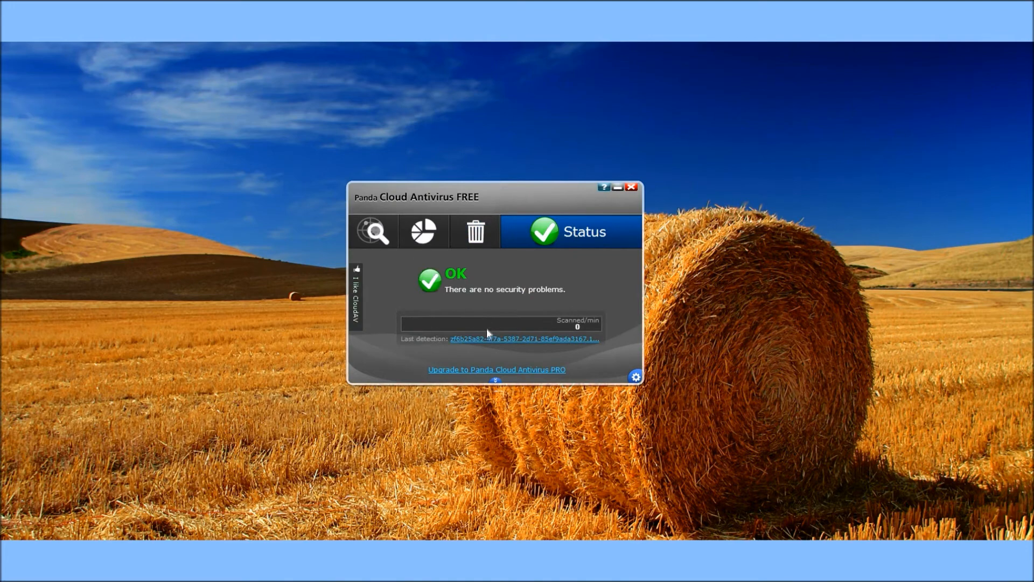
pyautogui.moveTo(517, 300)
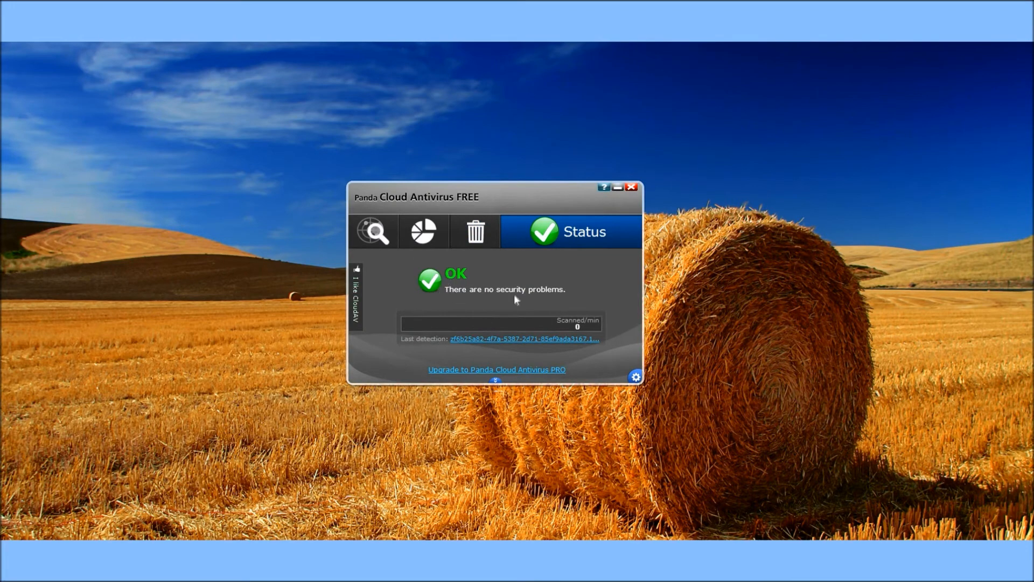
pyautogui.moveTo(423, 349)
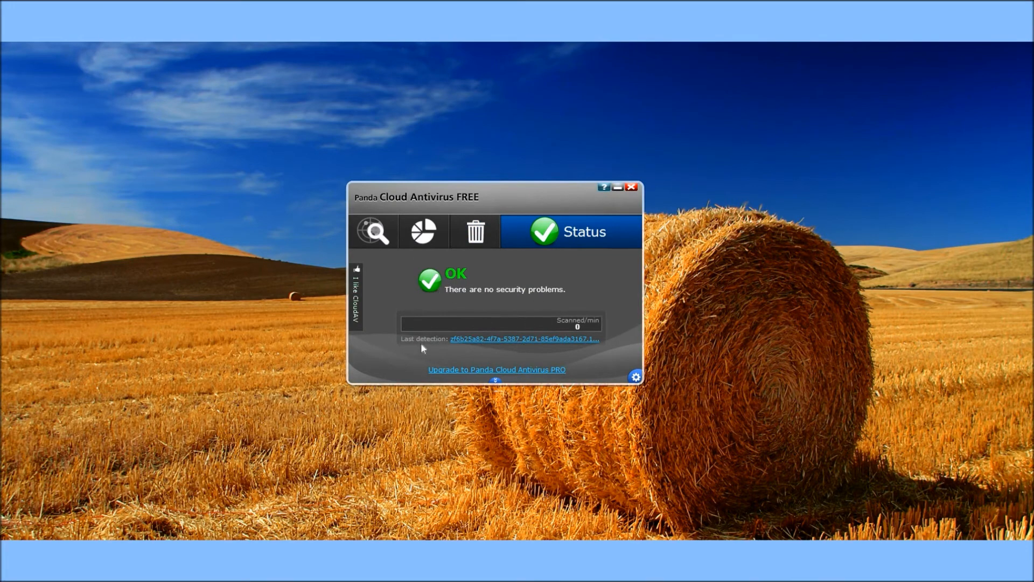
pyautogui.moveTo(528, 380)
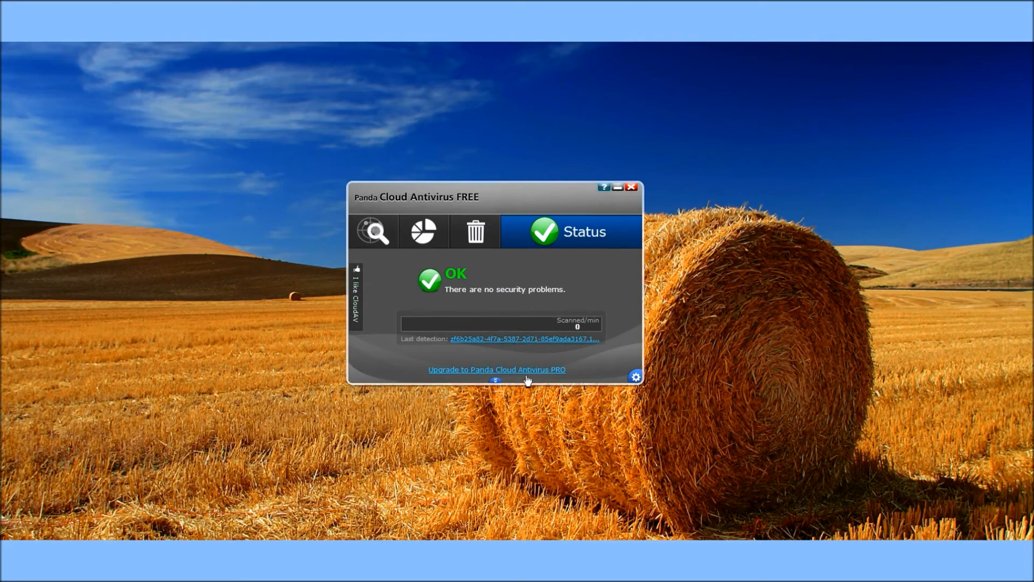
pyautogui.moveTo(614, 437)
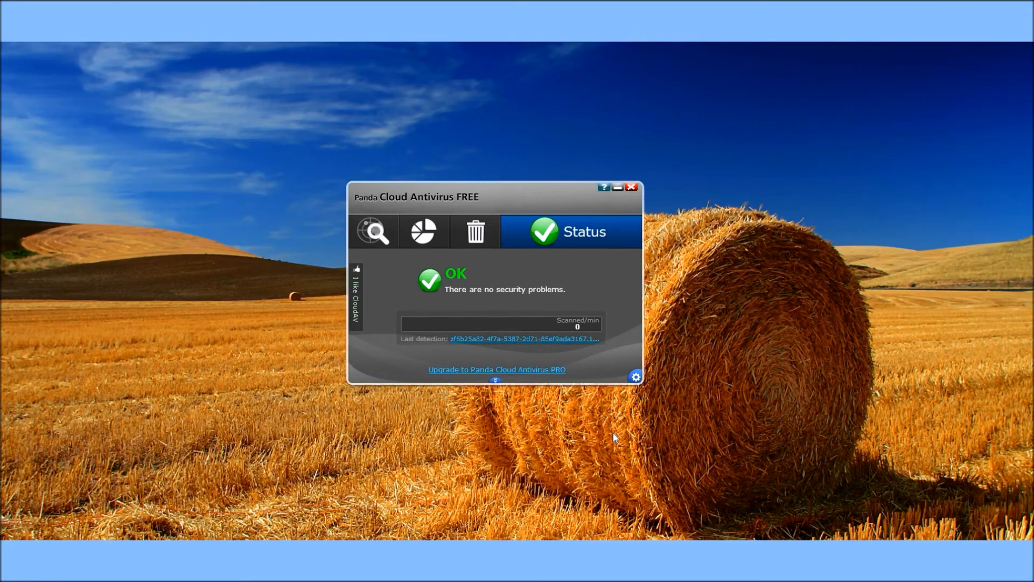